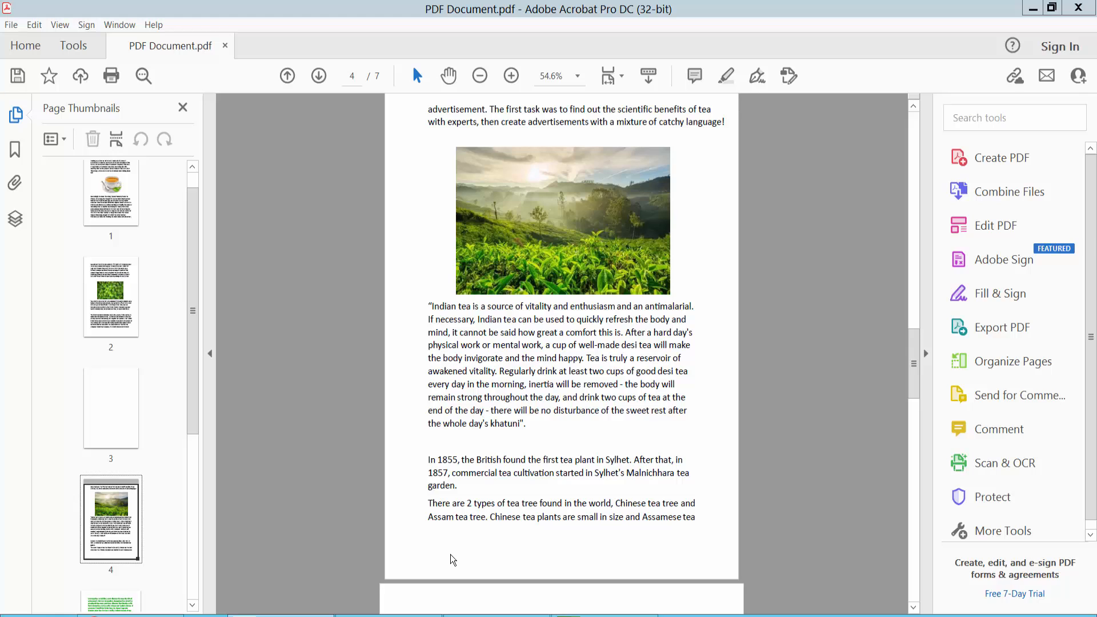
{"action": "mouse_move", "coordinate": [513, 493]}
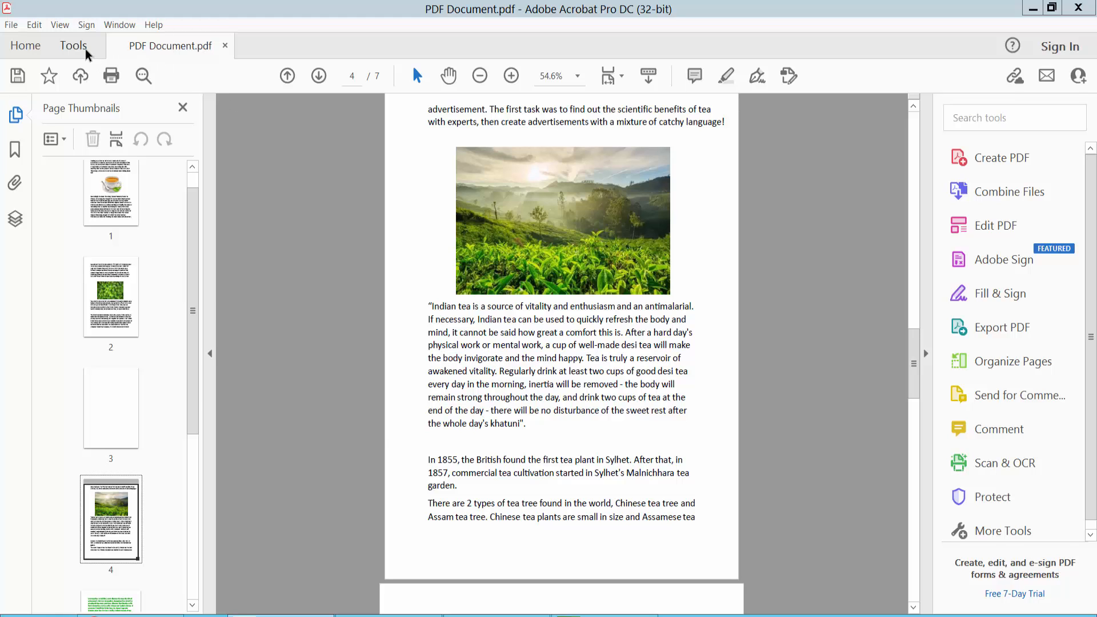
- Open the Tools center showing all available Acrobat tools
{"action": "left_click", "coordinate": [72, 46]}
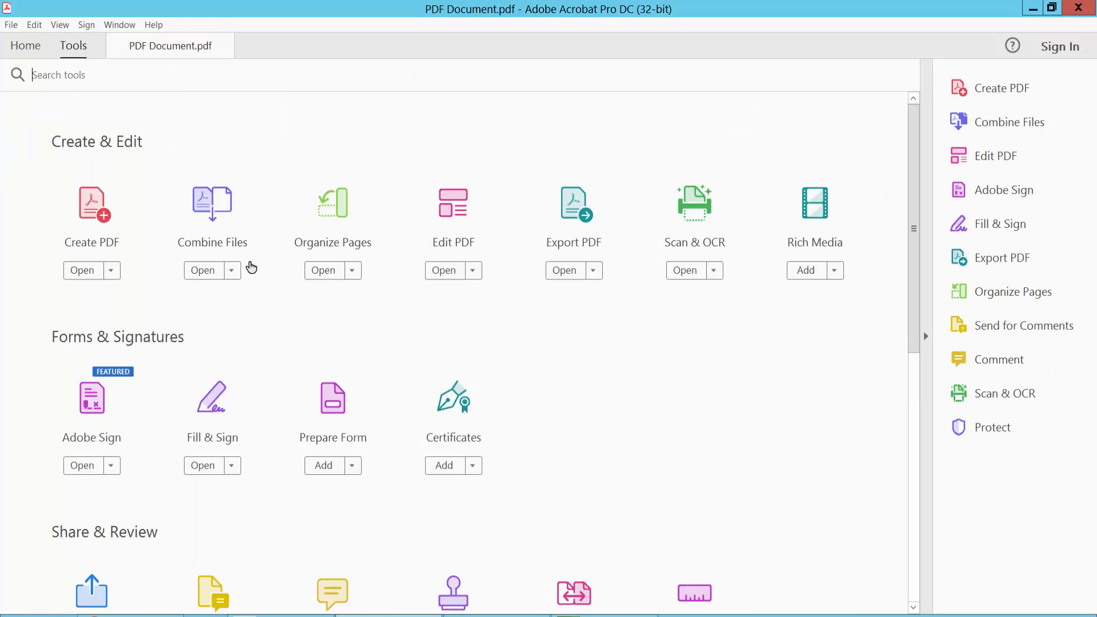
{"action": "mouse_move", "coordinate": [453, 206]}
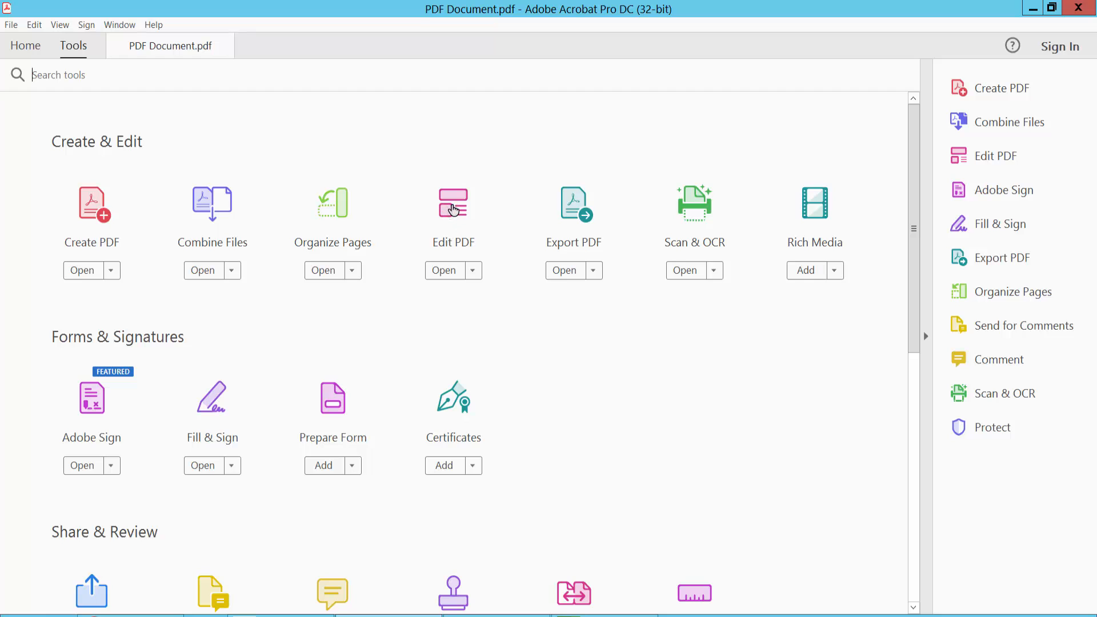
- Enter Edit PDF mode and activate the 'Indian tea is a source…' paragraph on page 4
{"action": "left_click", "coordinate": [453, 204]}
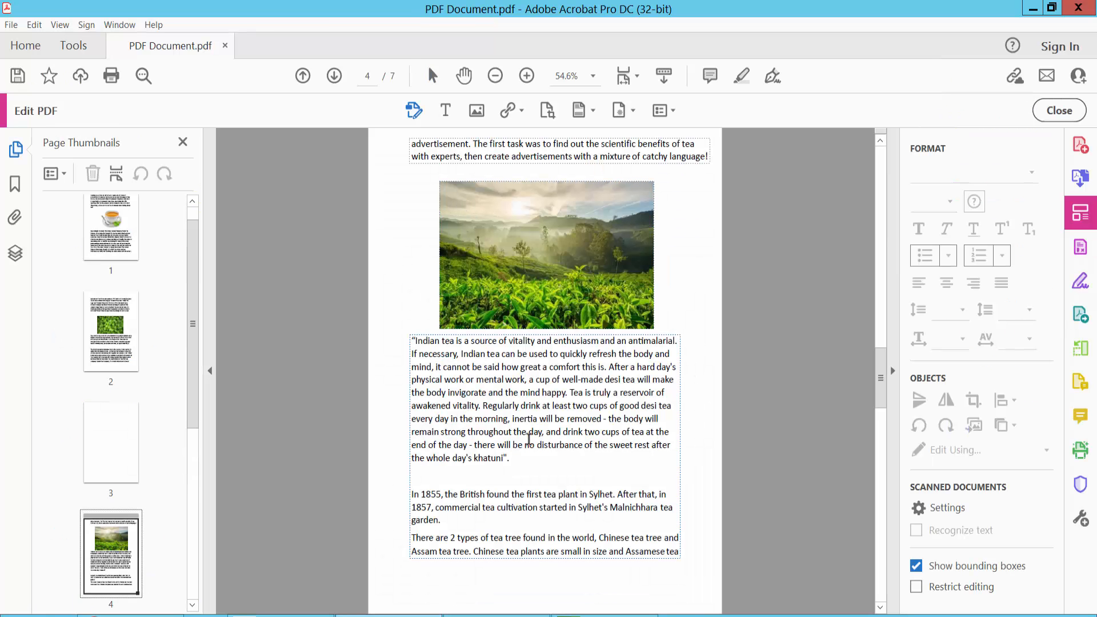
{"action": "left_click", "coordinate": [544, 405]}
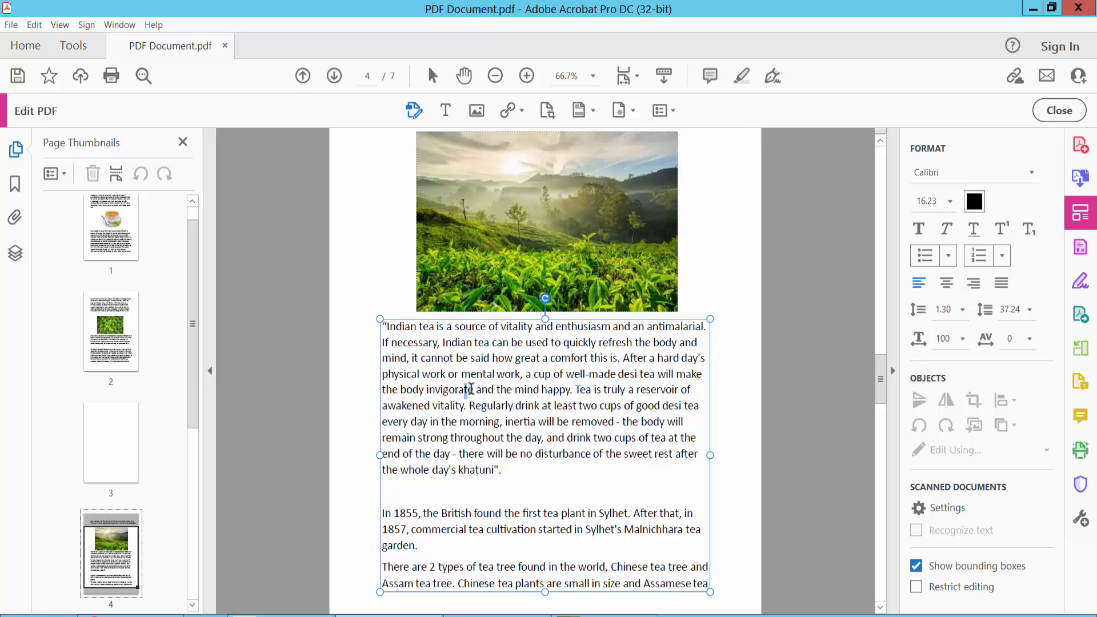
- Select the letters 'te' at the end of 'invigorate'
{"action": "double_click", "coordinate": [468, 390]}
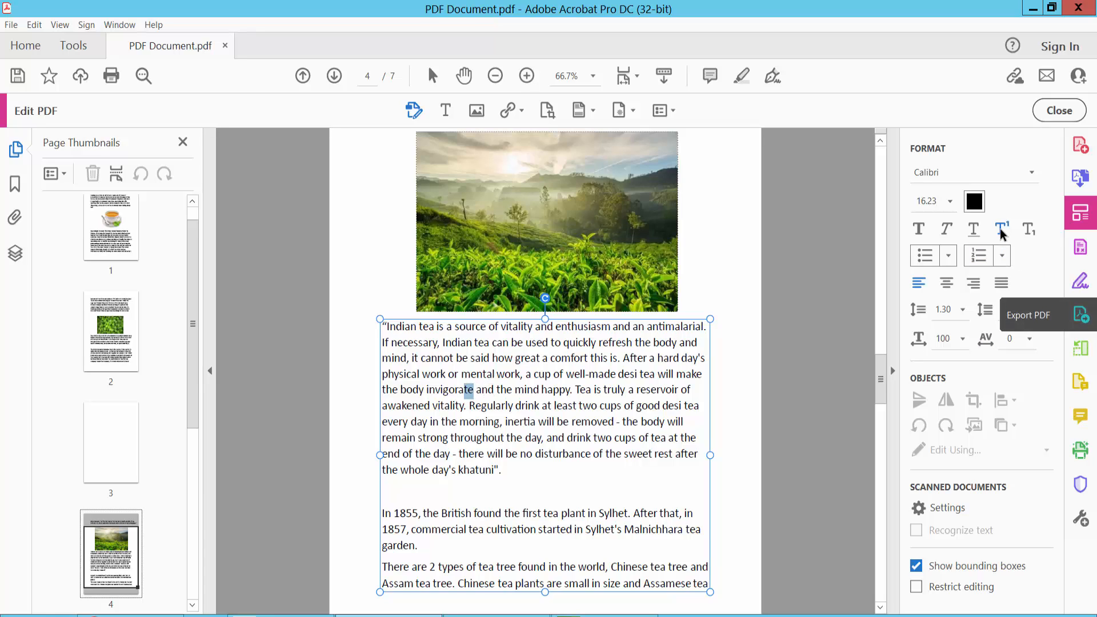
{"action": "mouse_move", "coordinate": [1001, 229]}
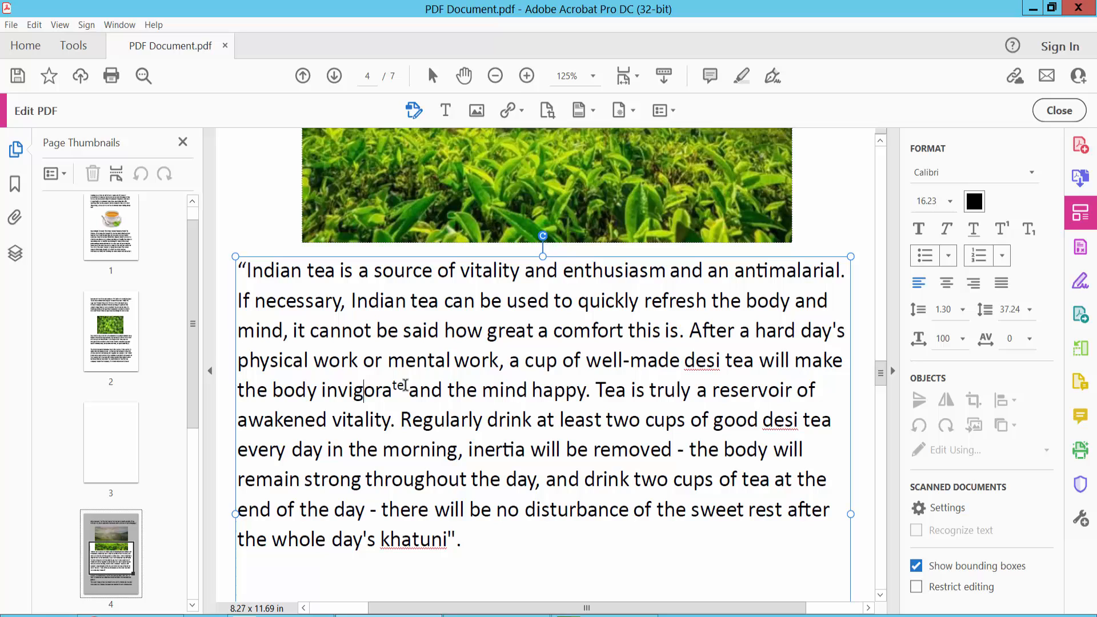
{"action": "mouse_move", "coordinate": [593, 401]}
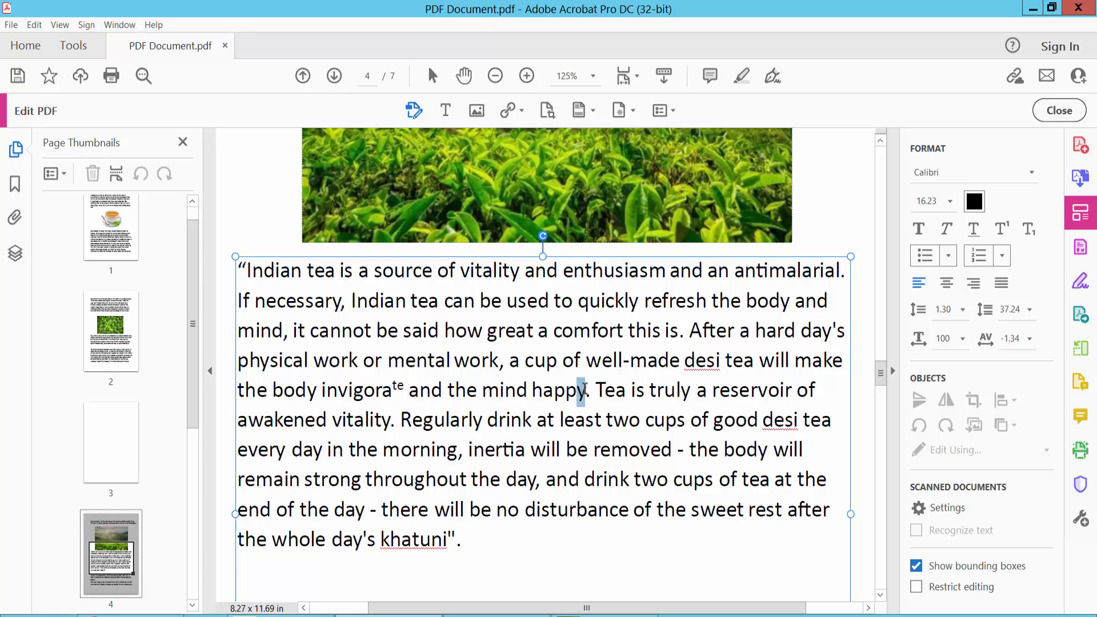
{"action": "mouse_move", "coordinate": [1028, 228]}
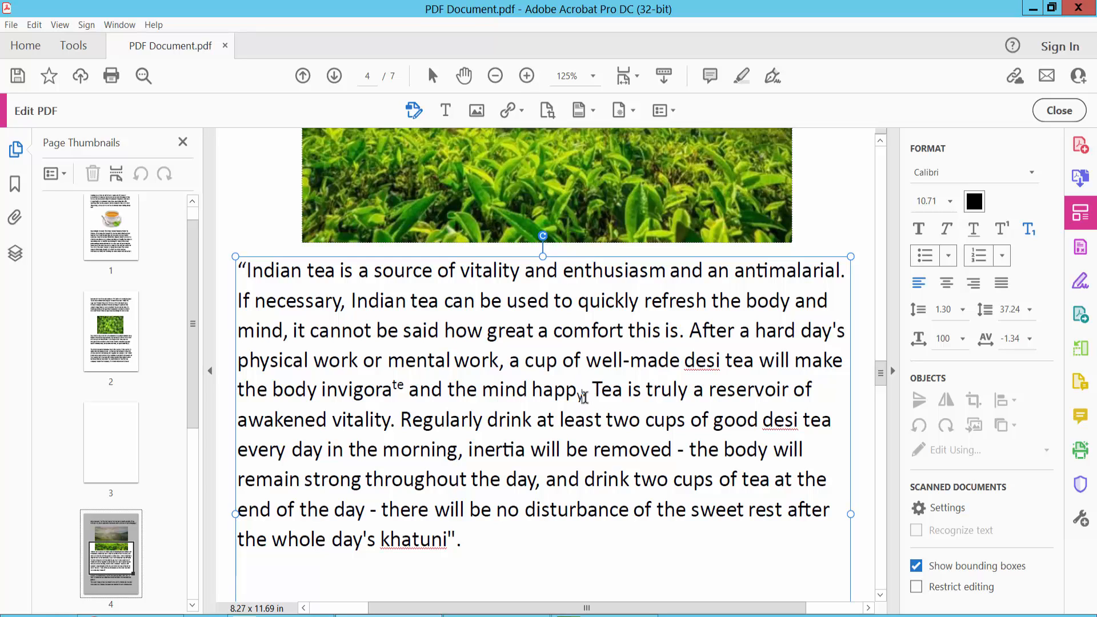
{"action": "mouse_move", "coordinate": [357, 301]}
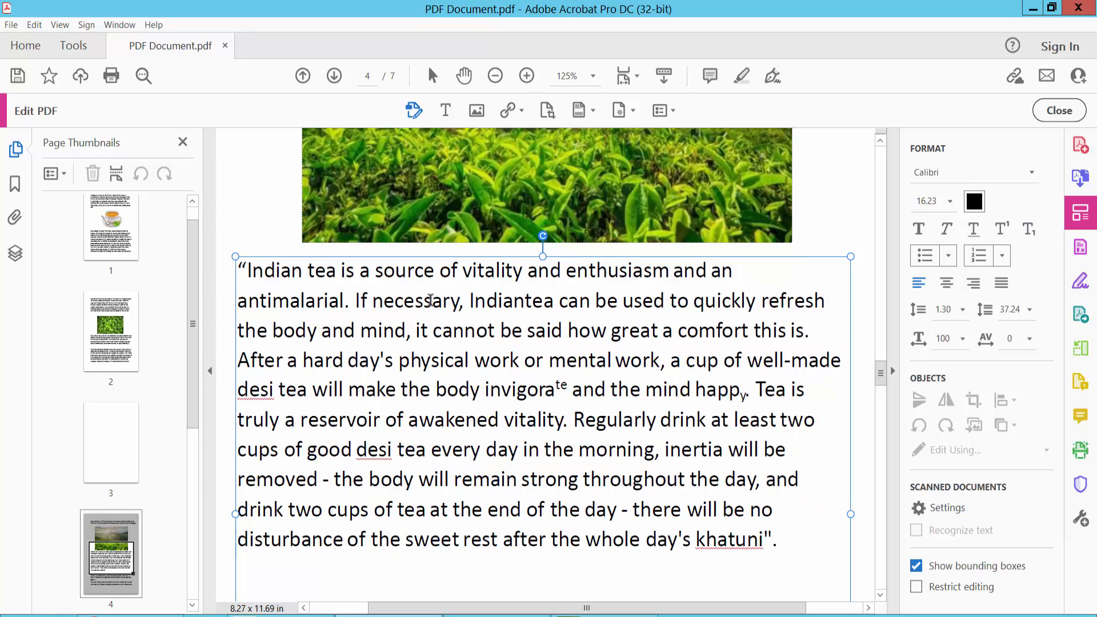
- Make the word 'tea' after 'Indian' superscript
{"action": "double_click", "coordinate": [536, 301]}
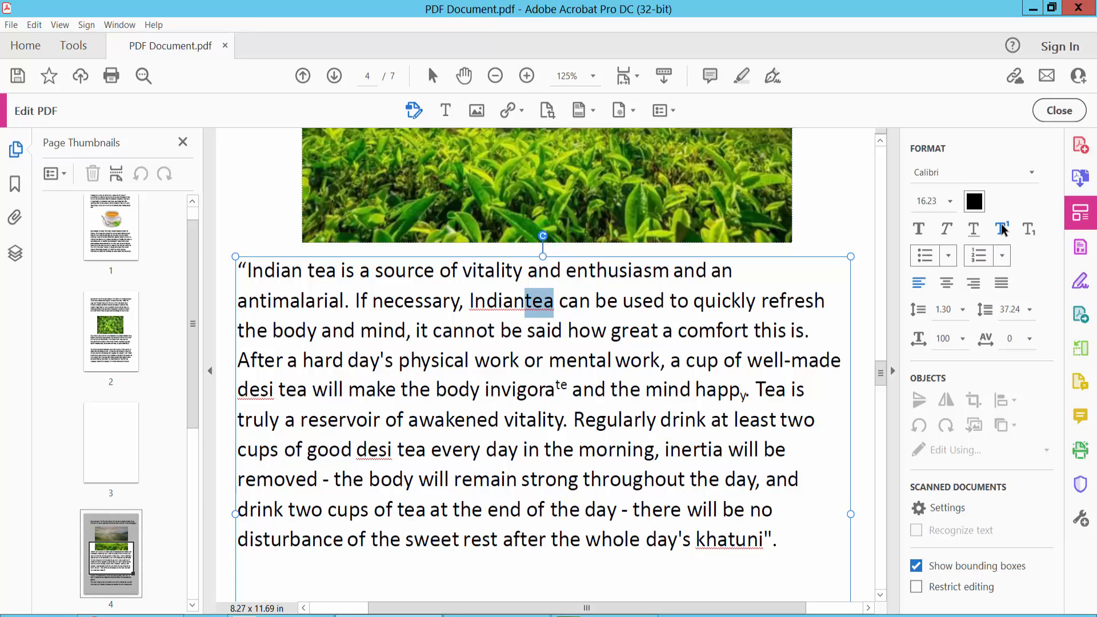
{"action": "left_click", "coordinate": [1000, 227]}
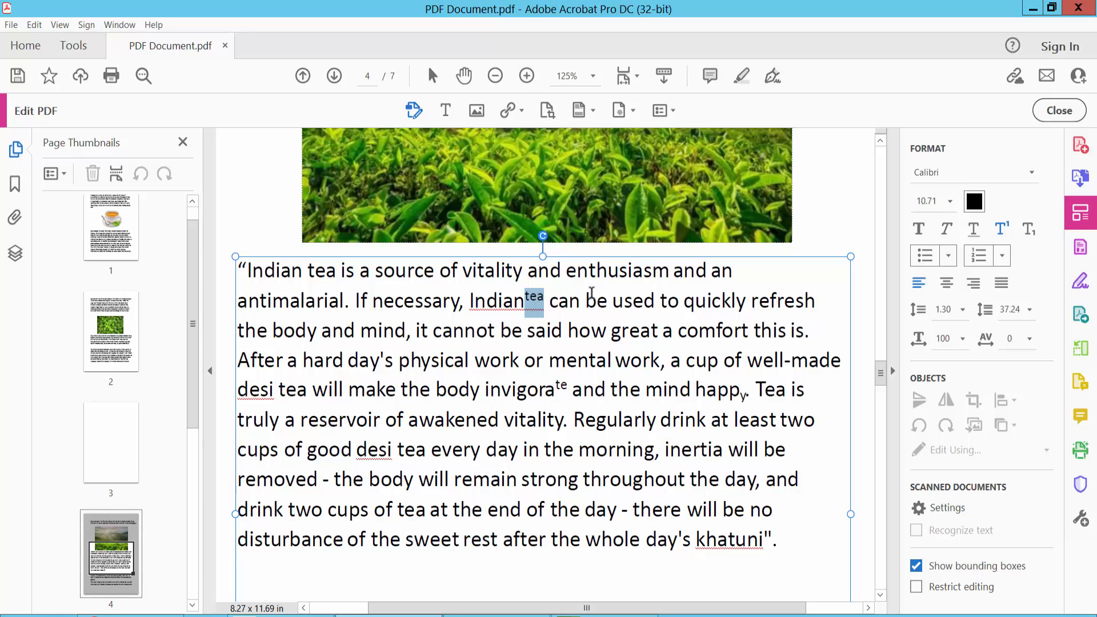